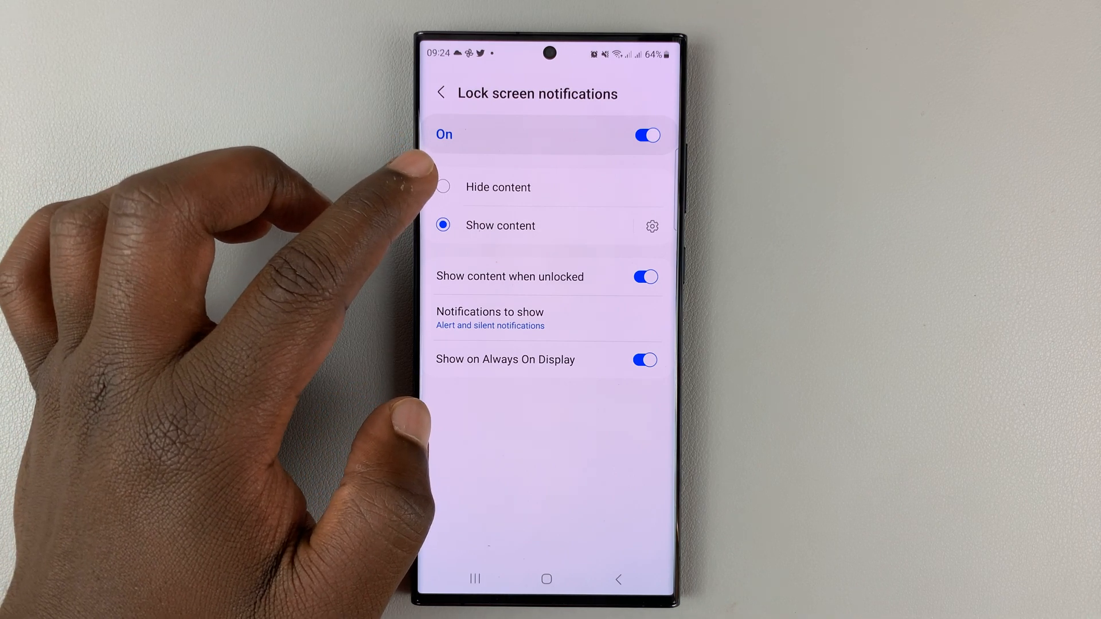
Step: Toggle lock screen notifications off, then back on with content still hidden
click(442, 187)
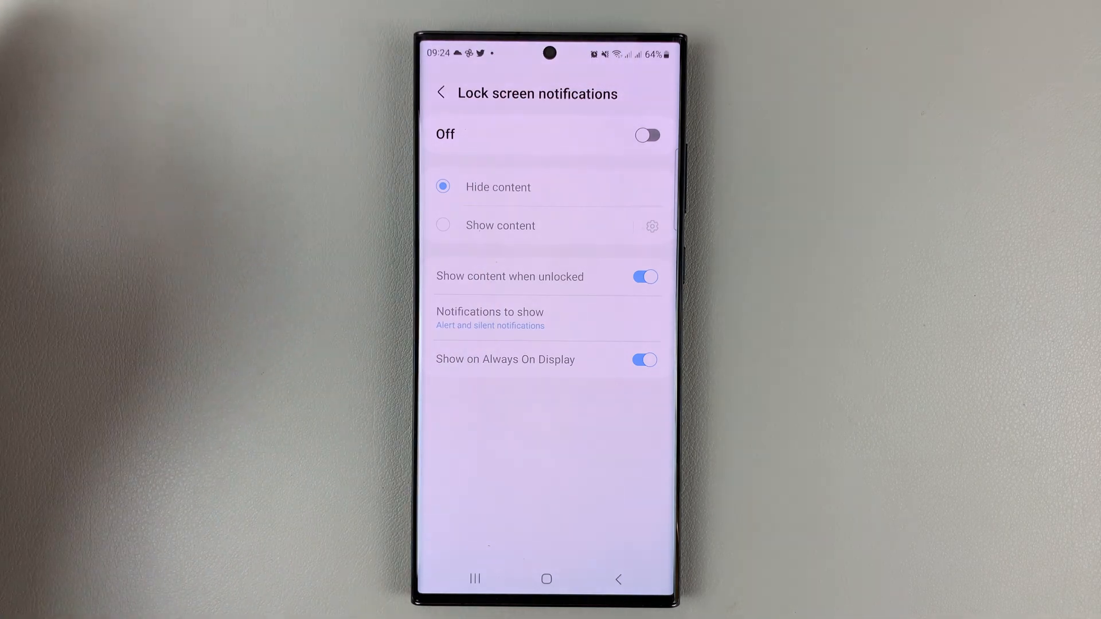
click(647, 135)
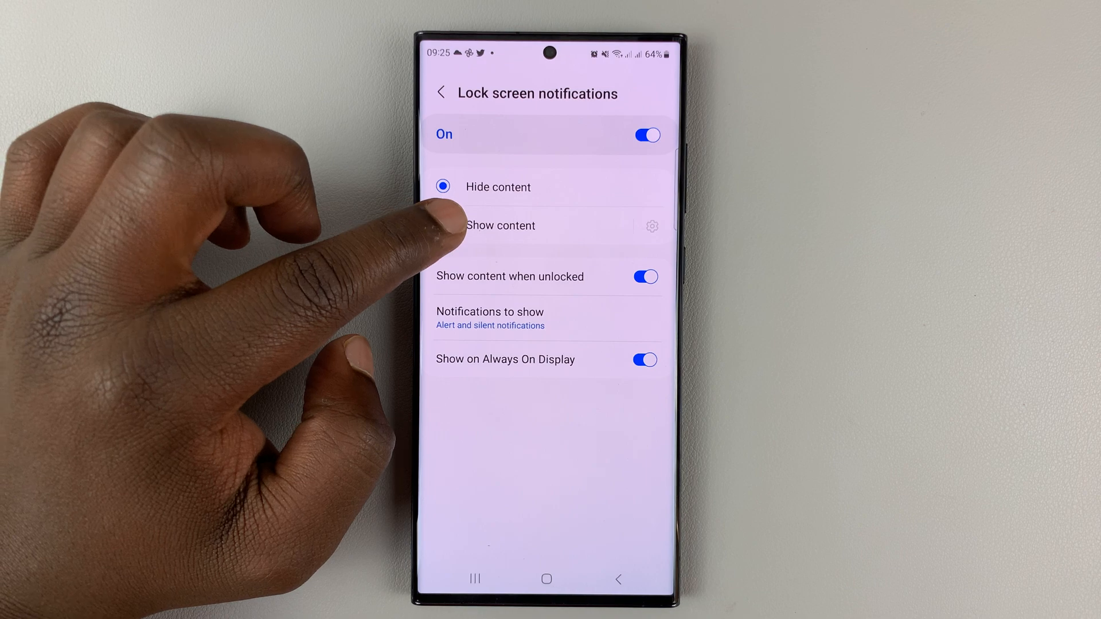
Step: Open Apps that can show content and scroll past Asphalt 9 through Earth
click(442, 225)
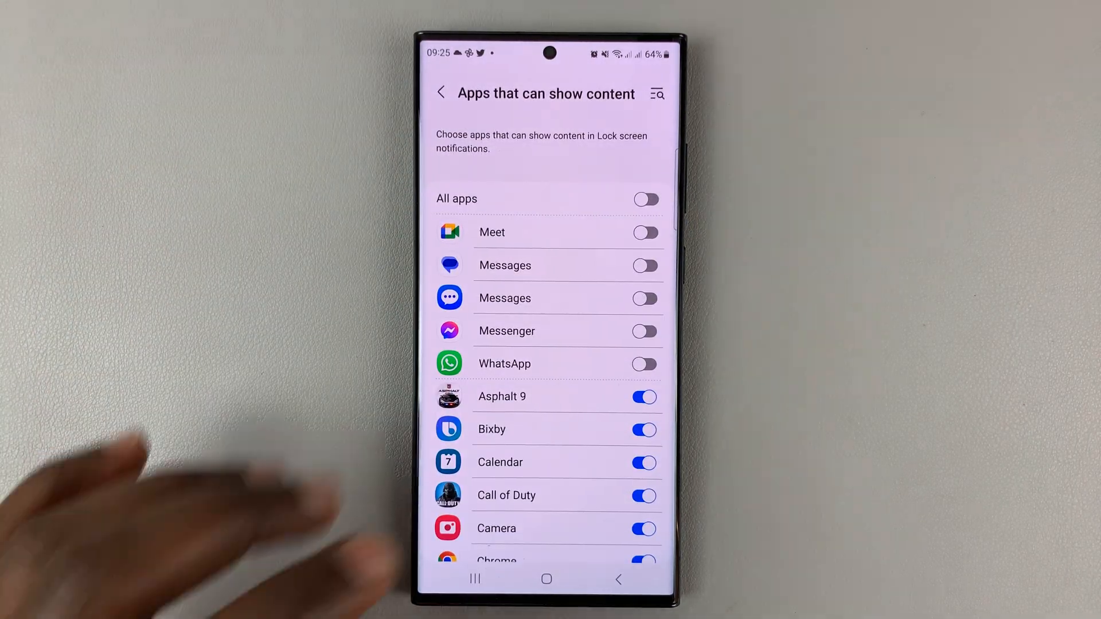
scroll(down, 3)
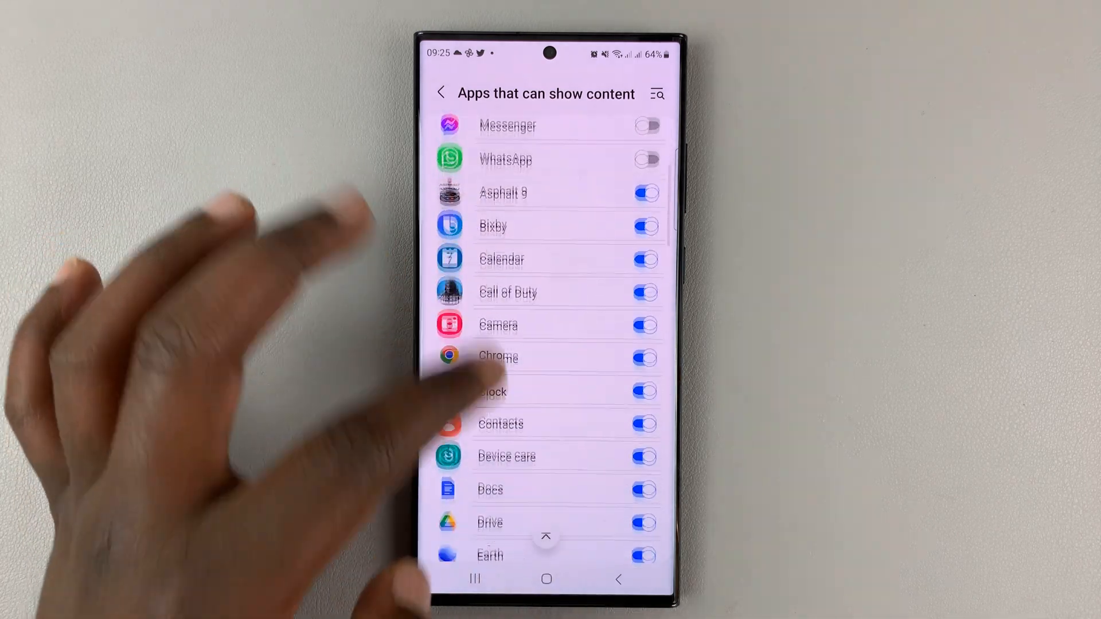